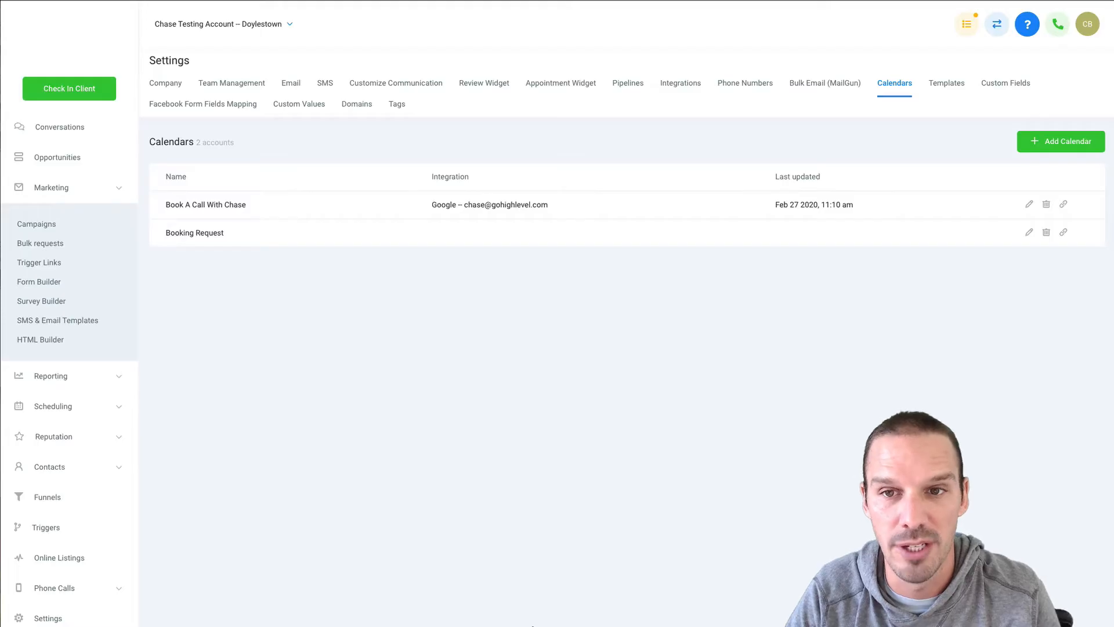
pyautogui.moveTo(563, 384)
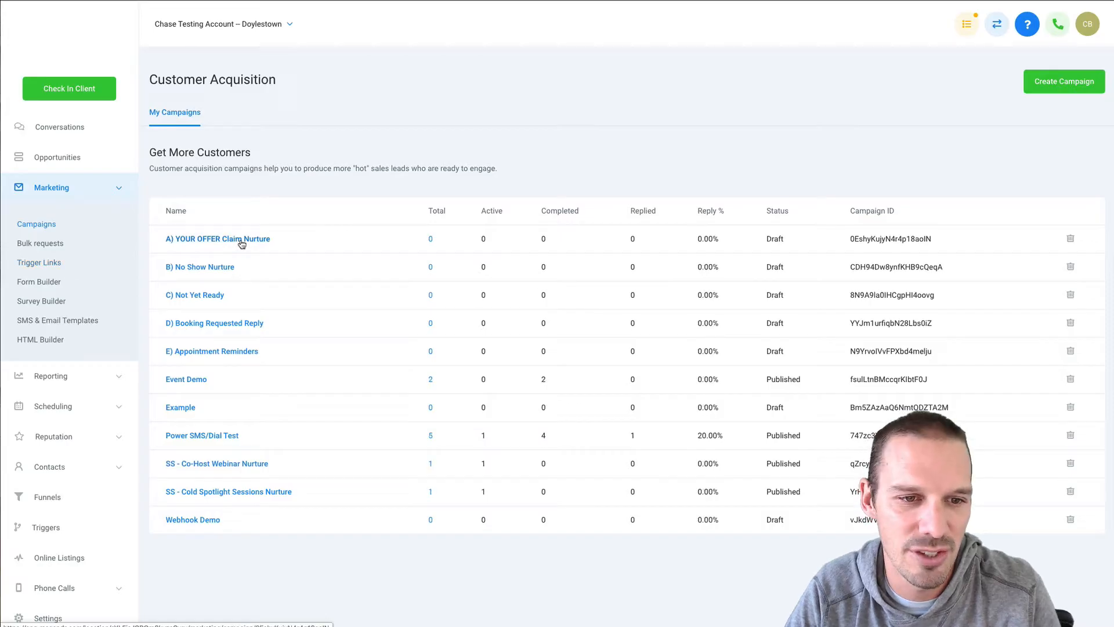
# Insert the Contact > First Name custom value into Email 1 of 'A) YOUR OFFER Claim Nurture' and copy the tag.
pyautogui.click(218, 239)
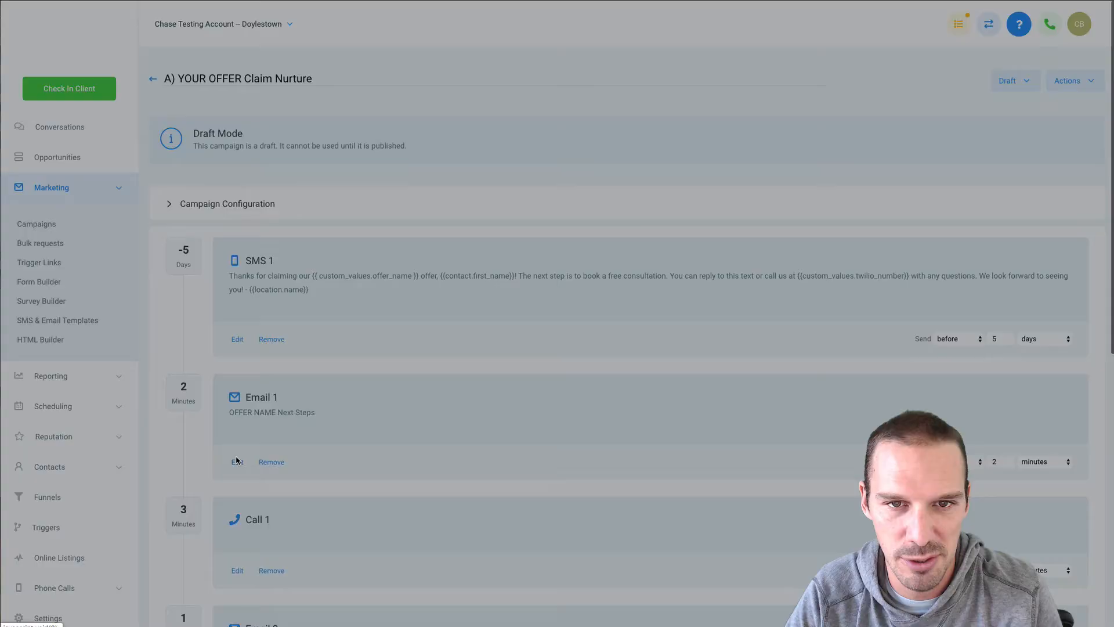
pyautogui.click(237, 462)
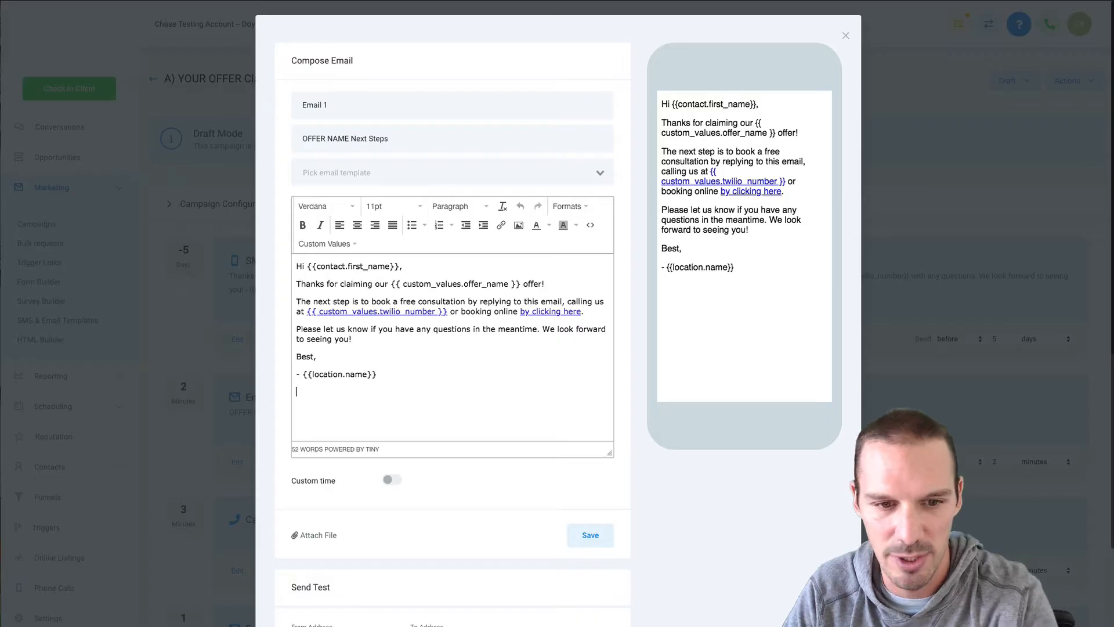
pyautogui.click(325, 244)
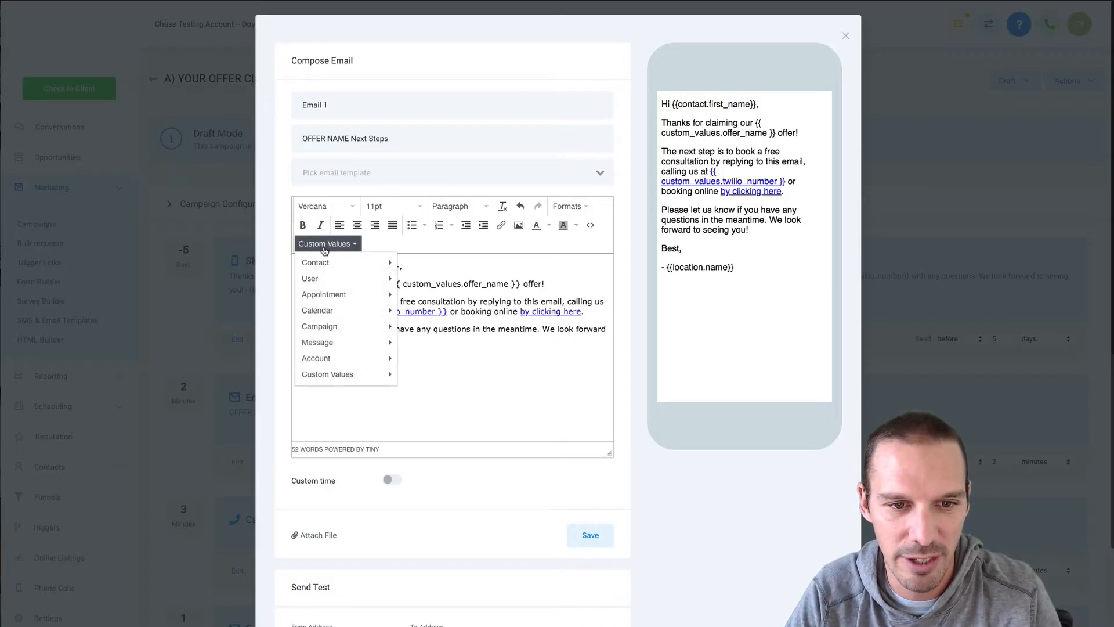
pyautogui.click(315, 262)
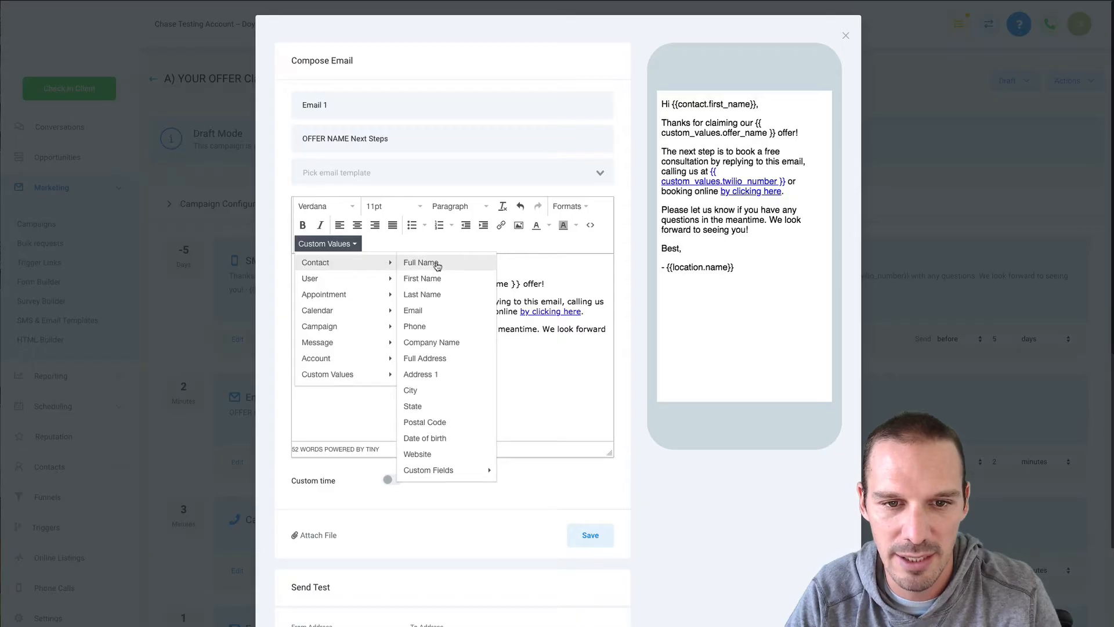
pyautogui.click(421, 262)
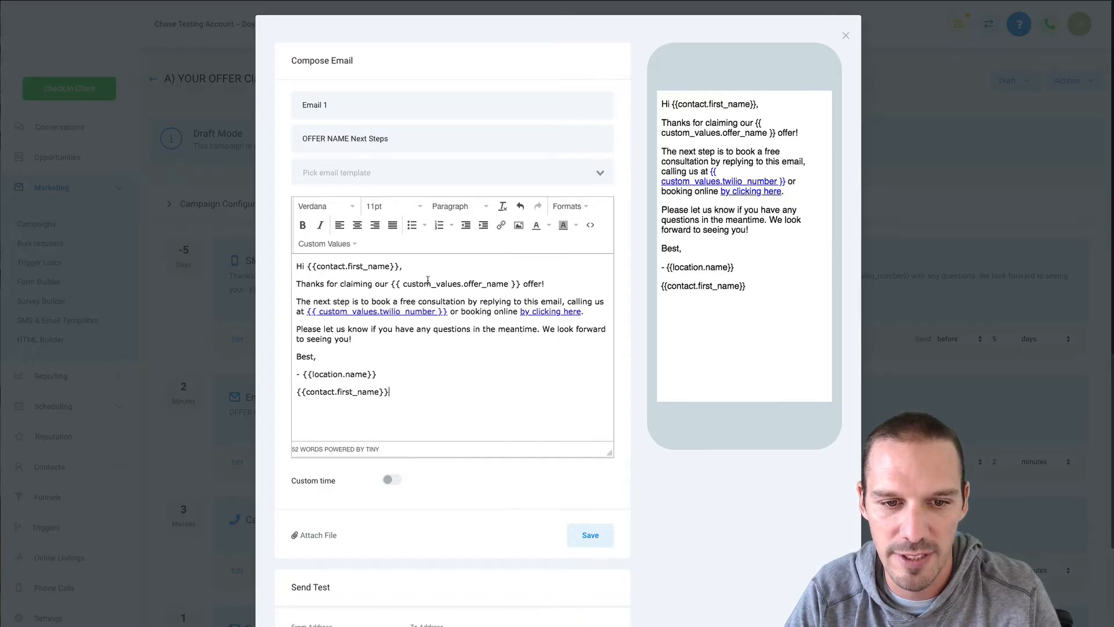
pyautogui.doubleClick(342, 392)
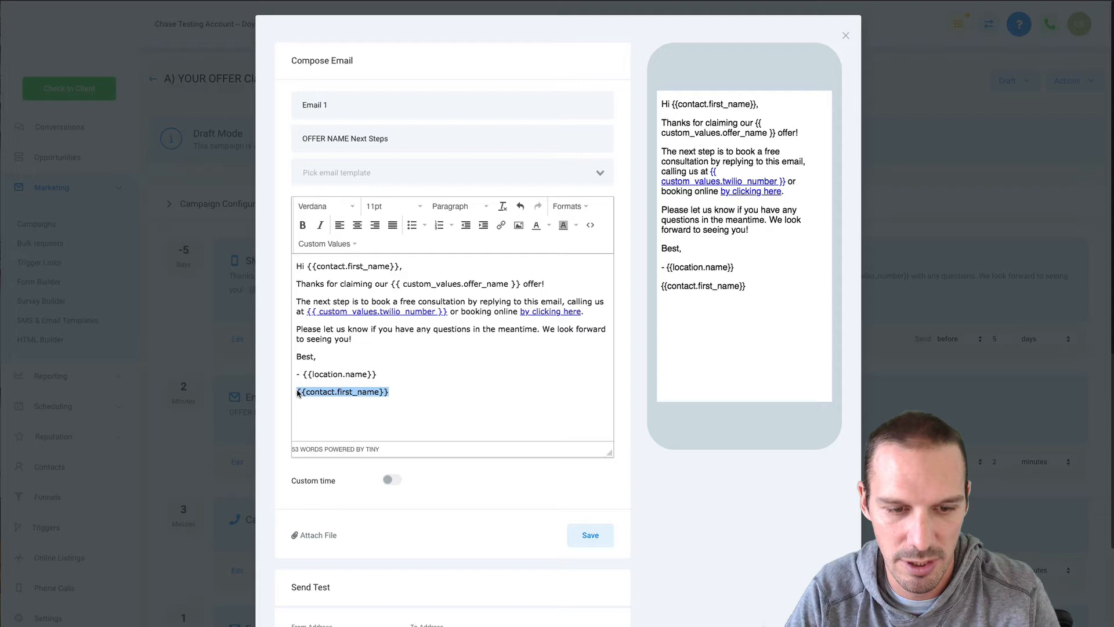
pyautogui.click(845, 35)
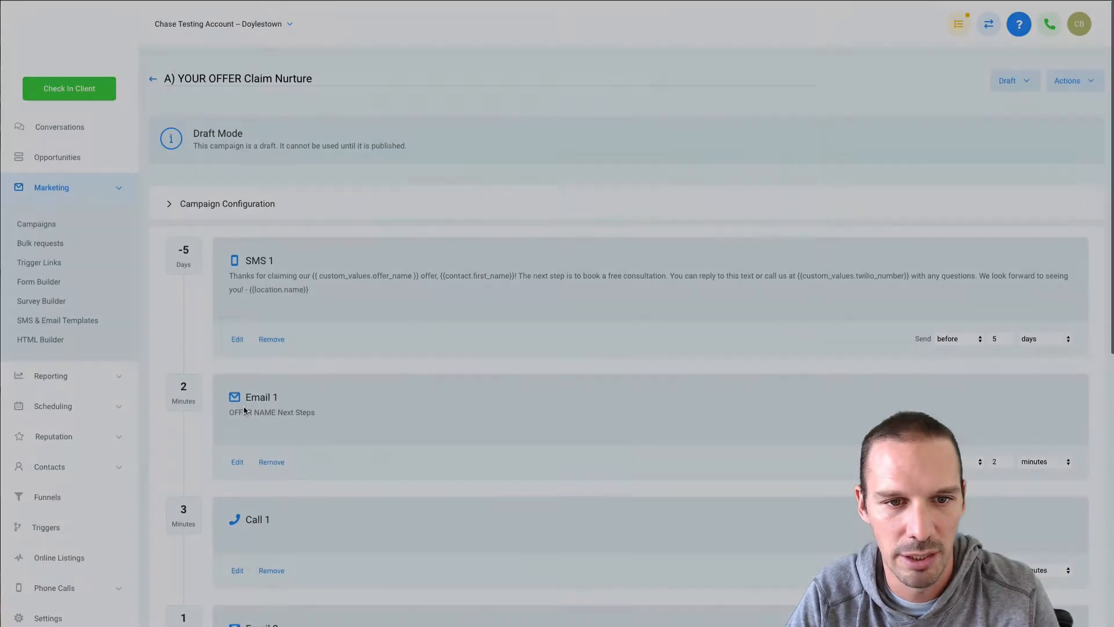
# Edit the Thank You Page of the 'Book A Call With Chase' funnel in the page builder.
pyautogui.click(46, 497)
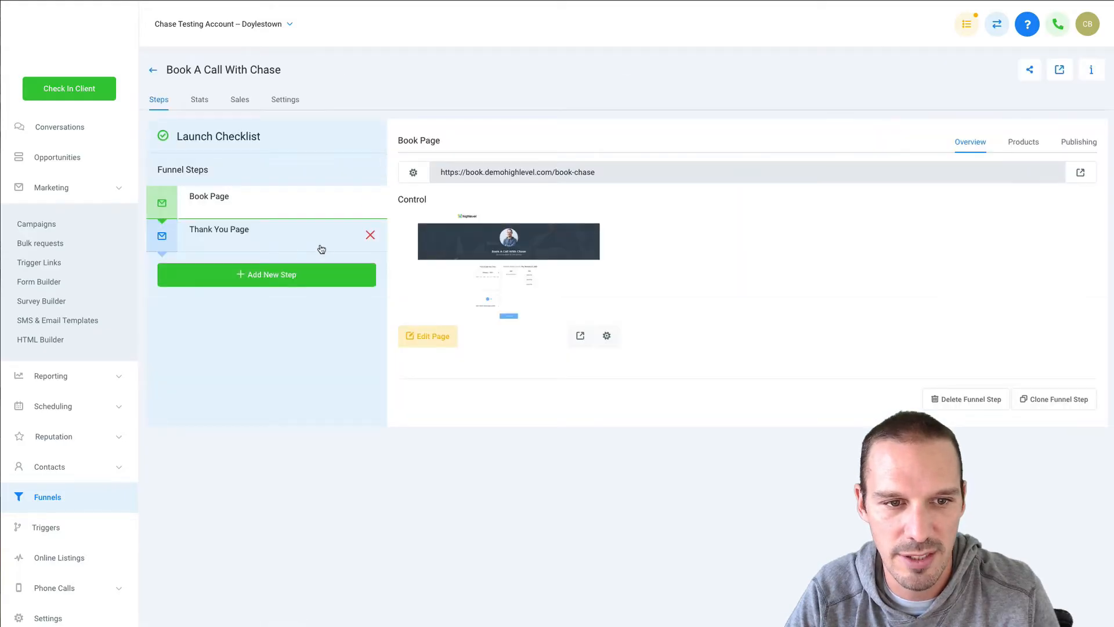
pyautogui.click(219, 229)
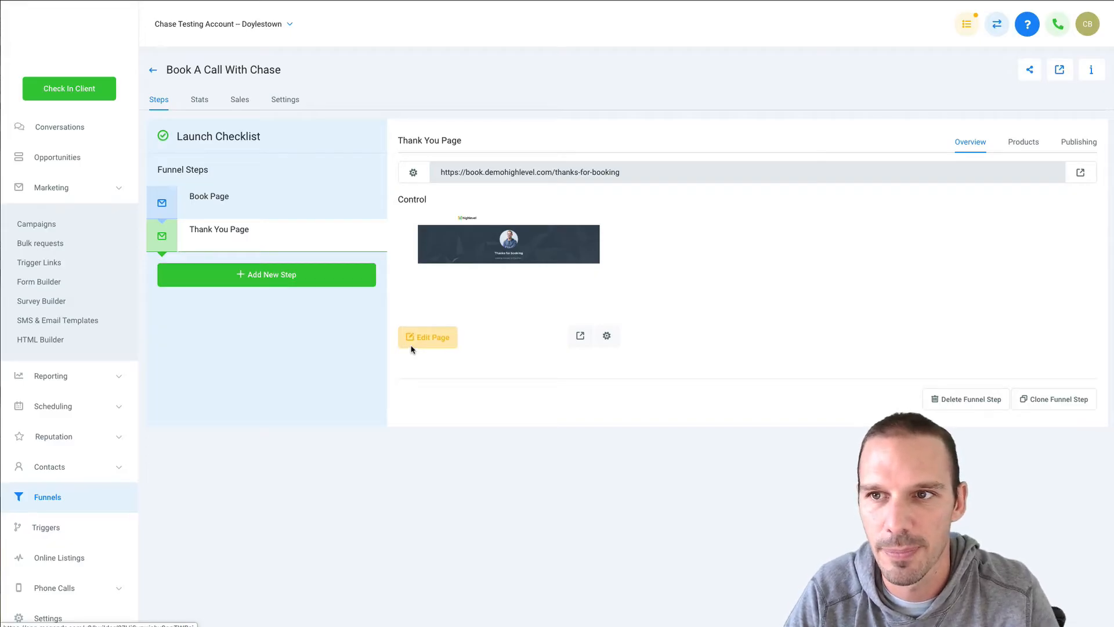
pyautogui.click(427, 336)
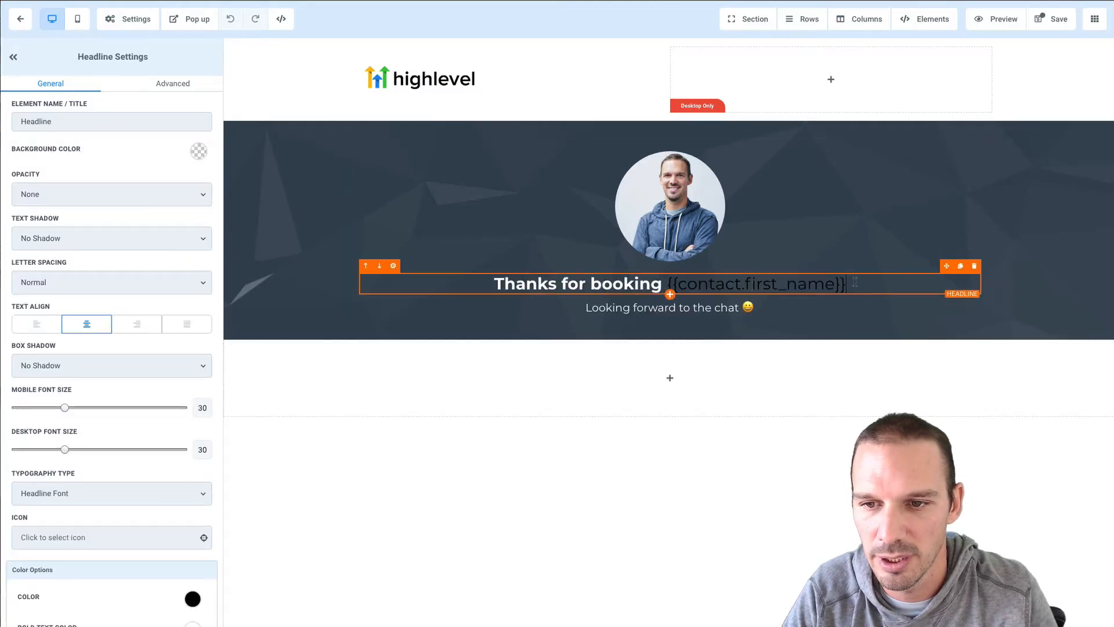
# Change the headline to 'Thanks for booking {{contact.first_name}}' and save the page.
pyautogui.doubleClick(752, 283)
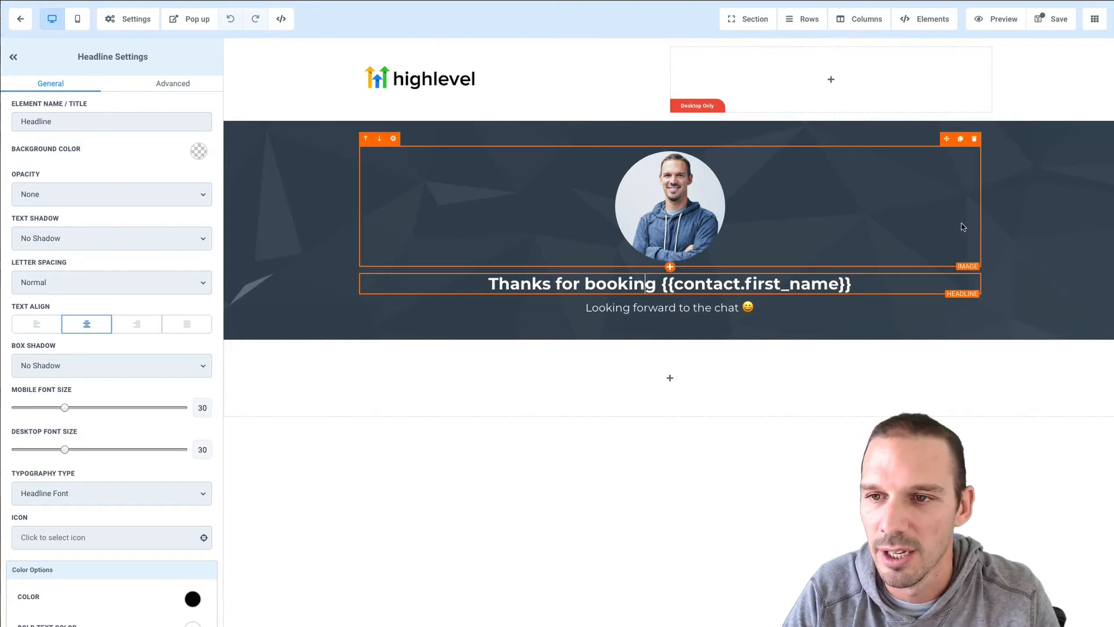
pyautogui.click(1054, 19)
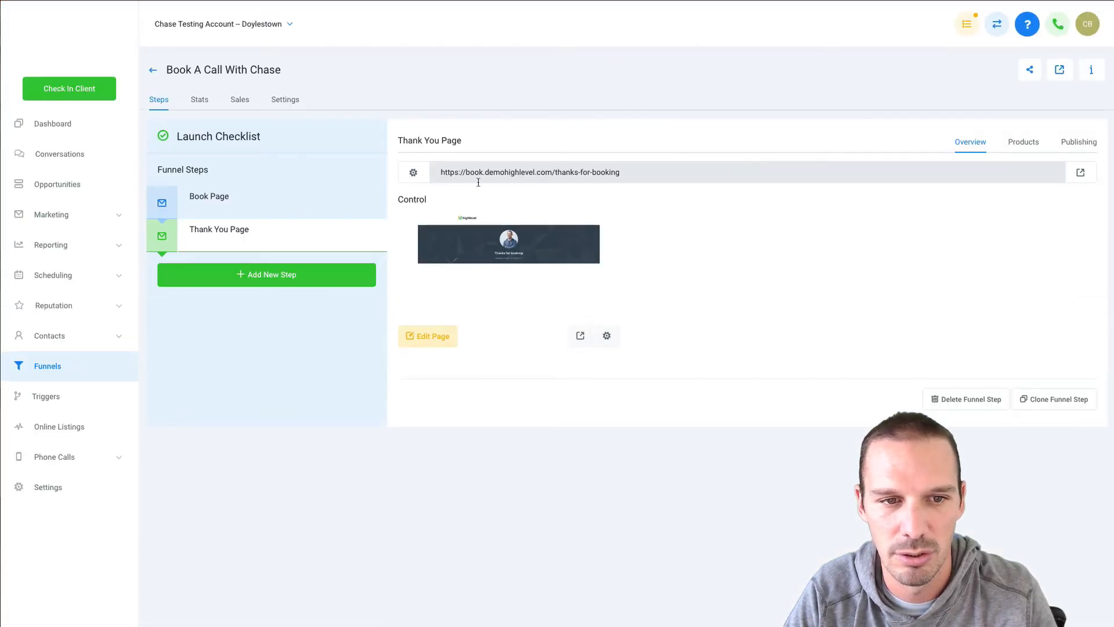
# Launch the funnel's live booking page in a new tab.
pyautogui.click(209, 197)
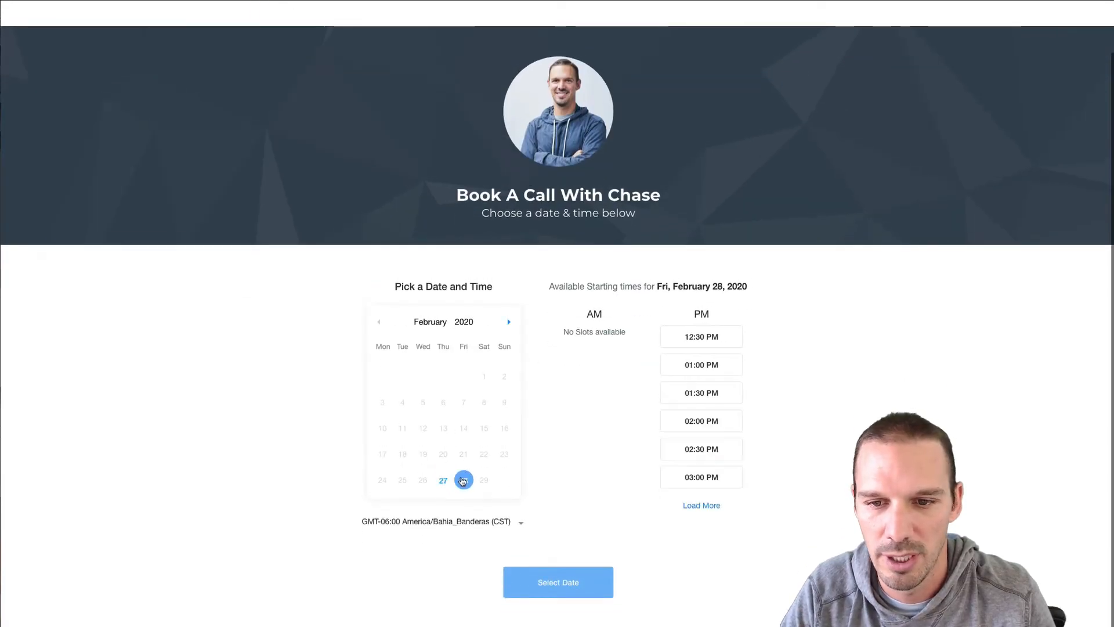
# Book Friday, February 28 at 03:00 PM as Bob and land on 'Thanks for booking Bob'.
pyautogui.click(703, 477)
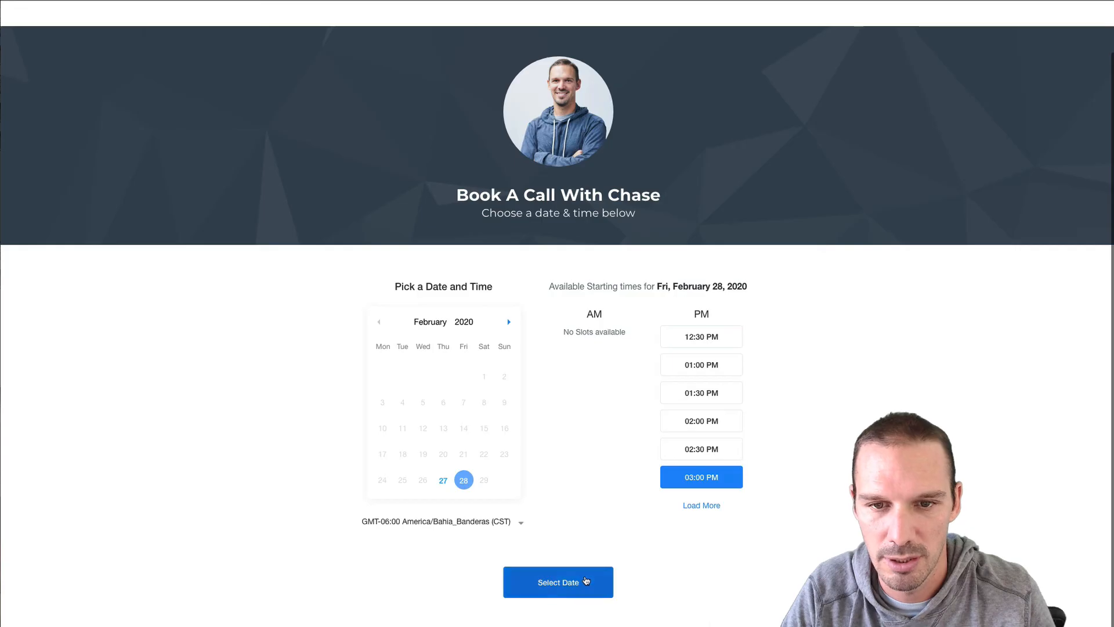
pyautogui.click(557, 583)
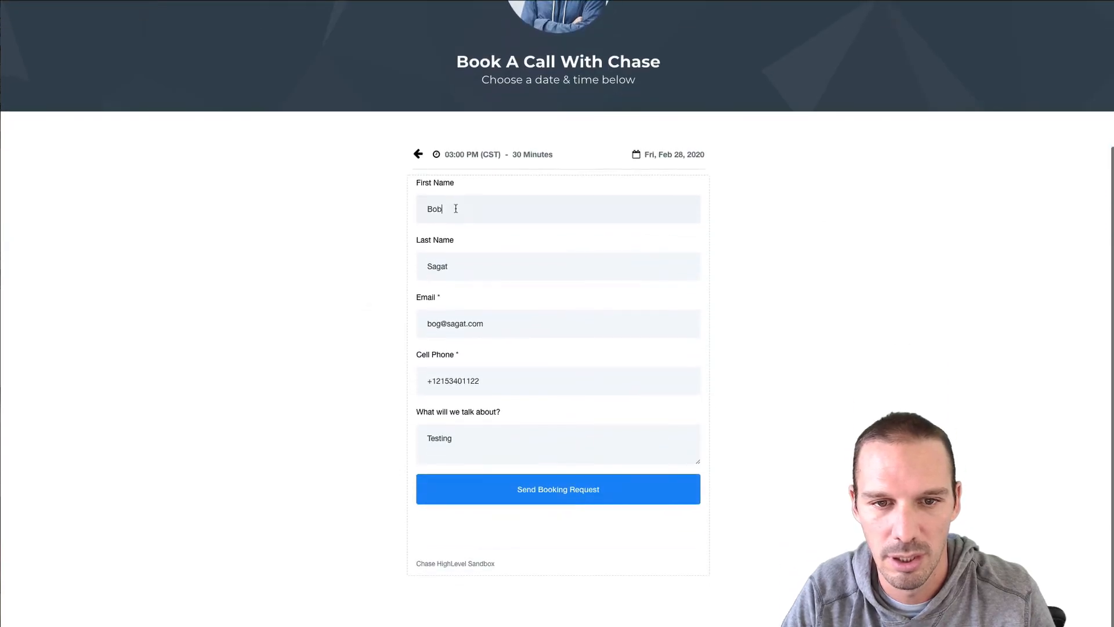
pyautogui.doubleClick(433, 209)
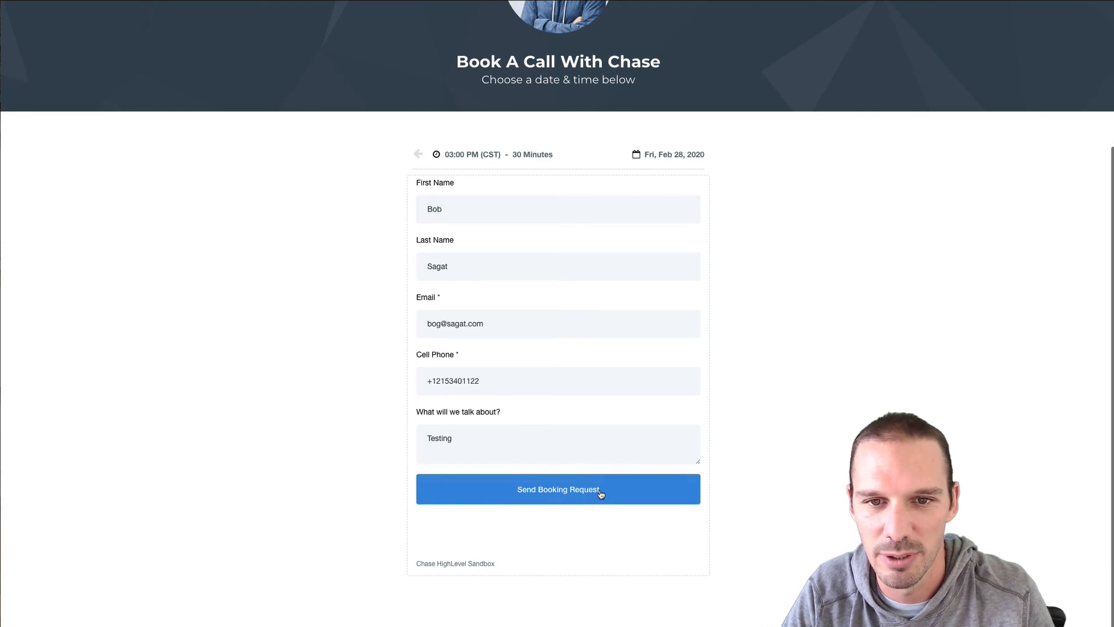
pyautogui.click(559, 489)
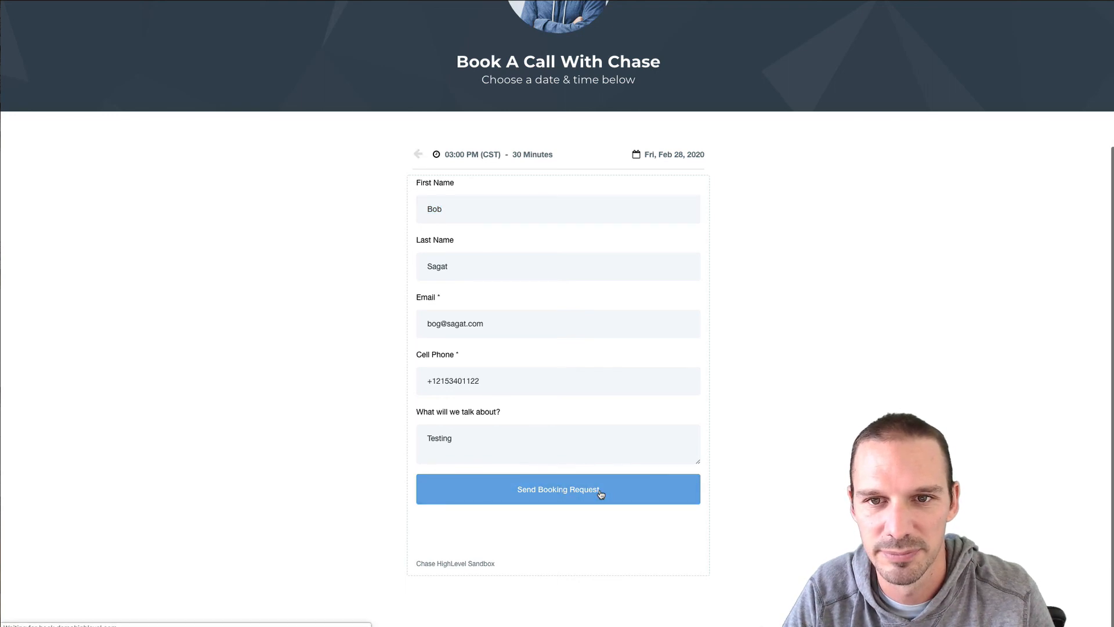
pyautogui.click(558, 489)
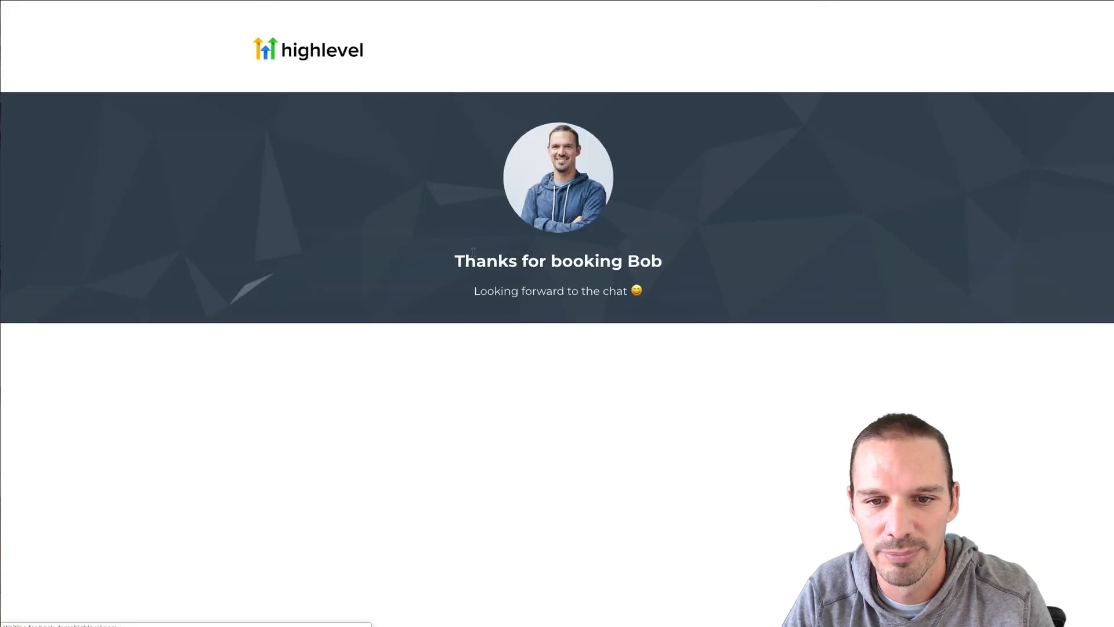
pyautogui.moveTo(670, 270)
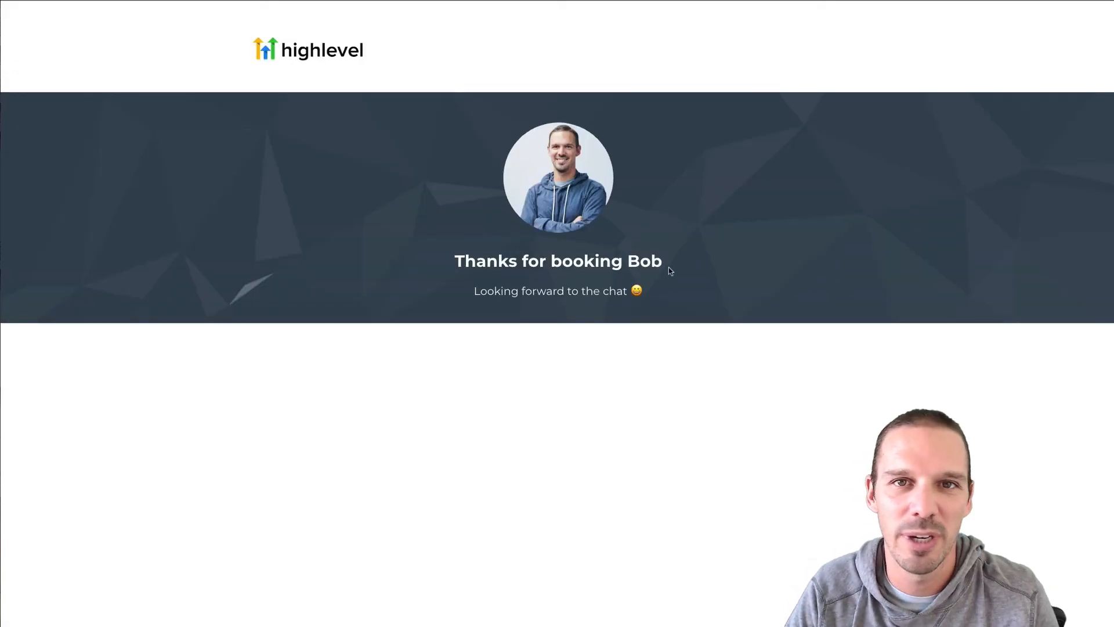